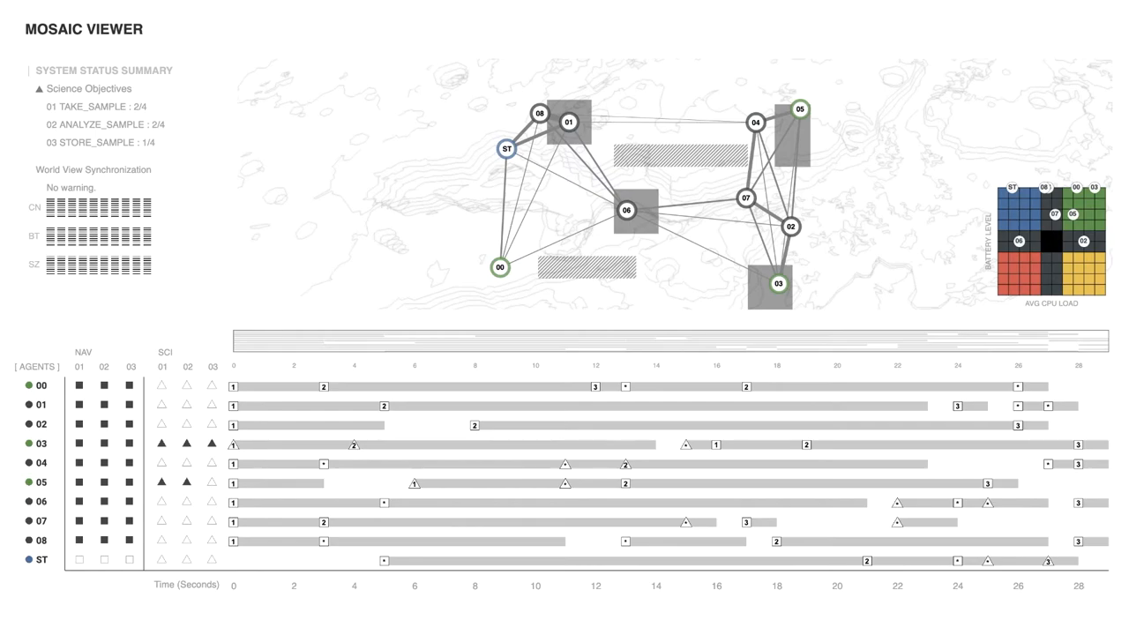
pyautogui.moveTo(755, 121)
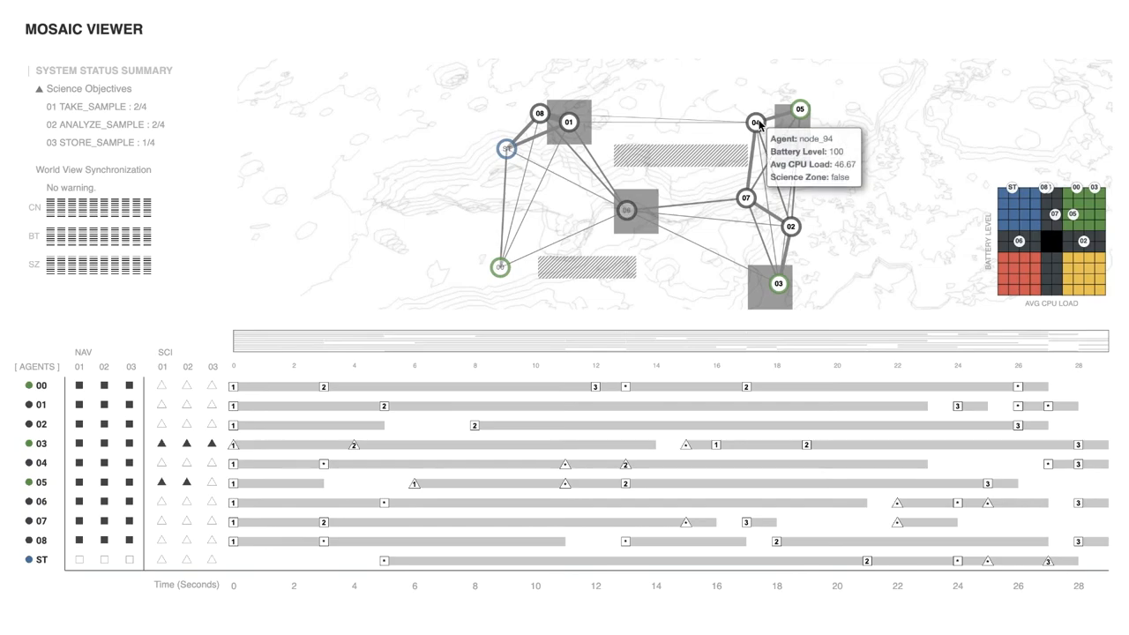